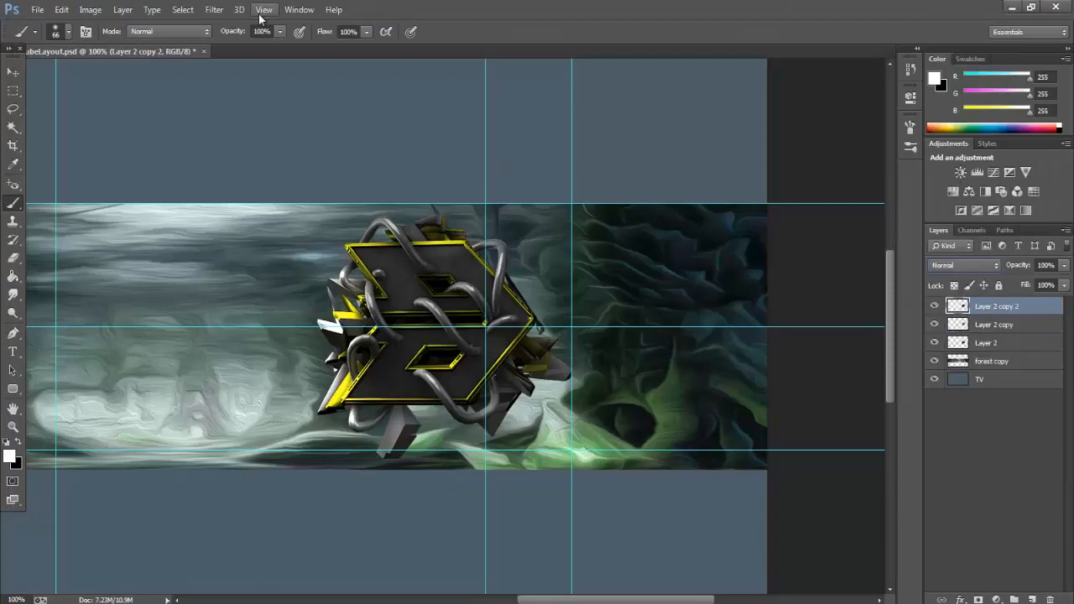
- Blend the logo copy with Pin Light at 65% opacity, then select the faded copy
click(964, 265)
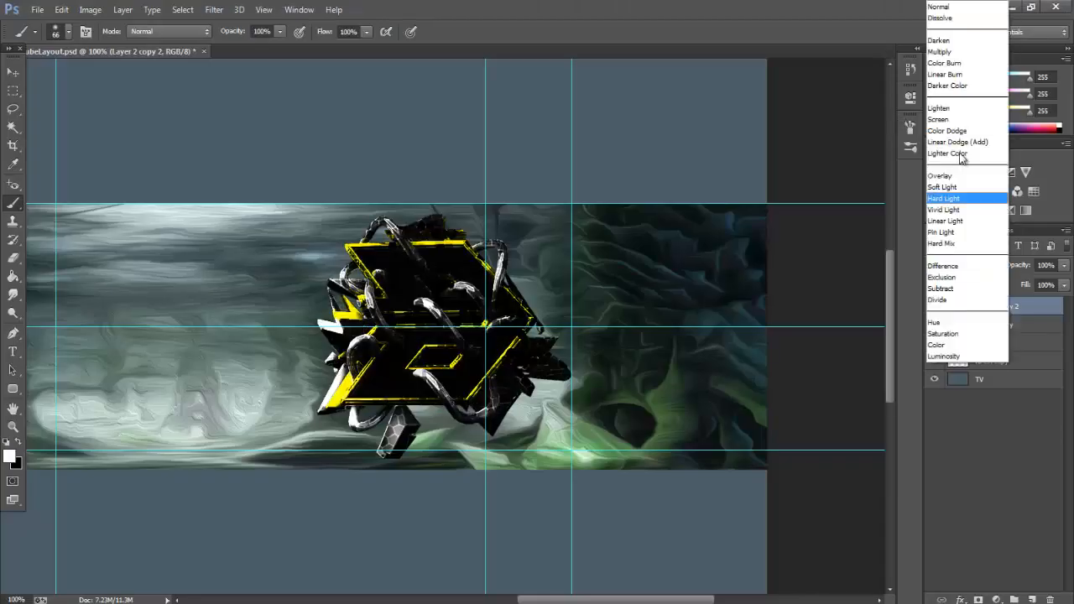
click(940, 231)
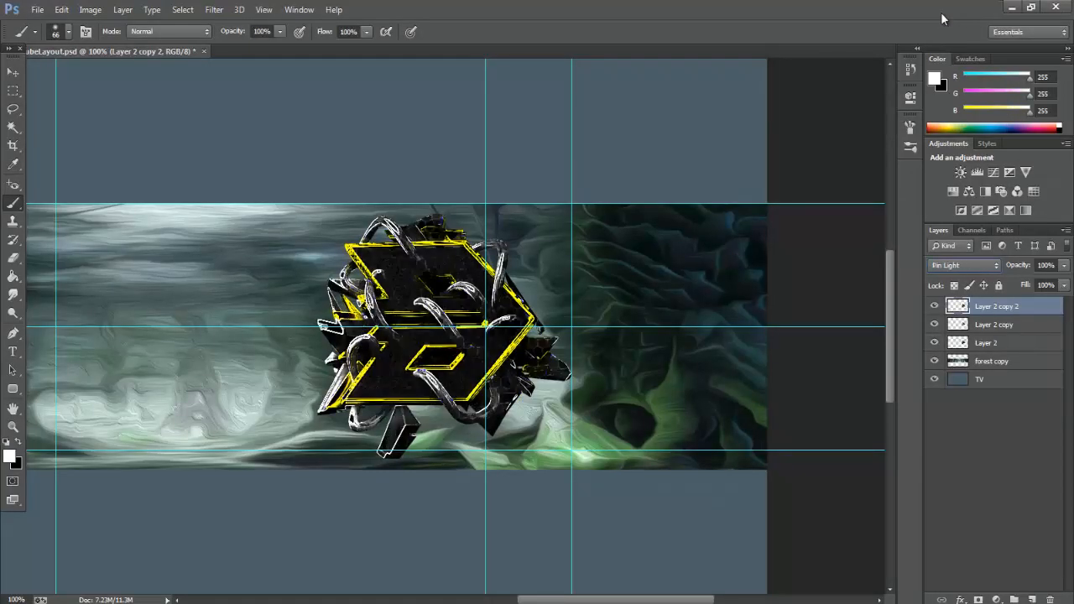
click(994, 325)
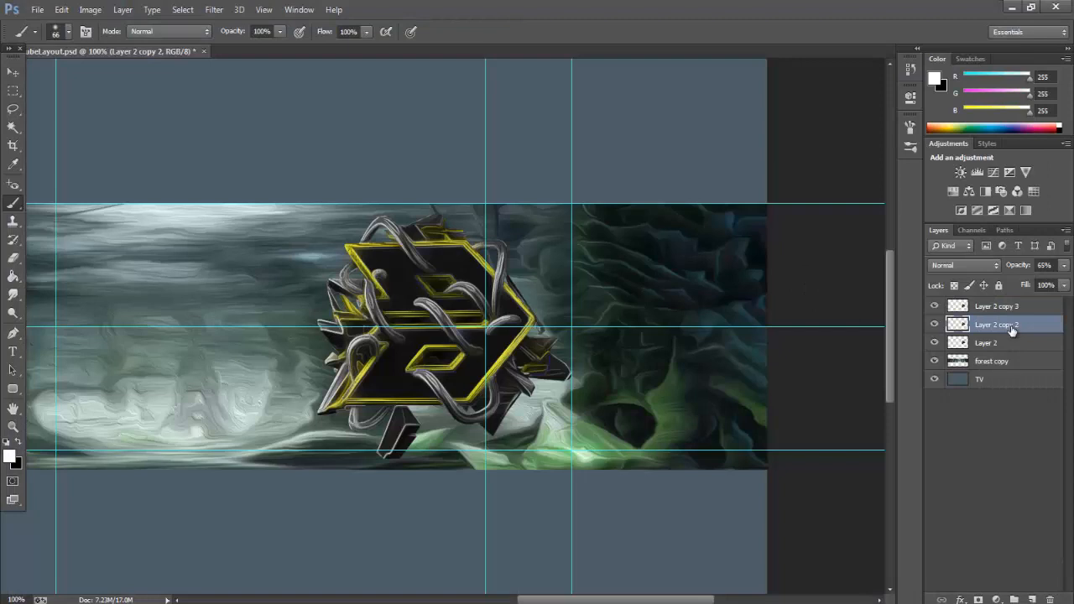
click(963, 265)
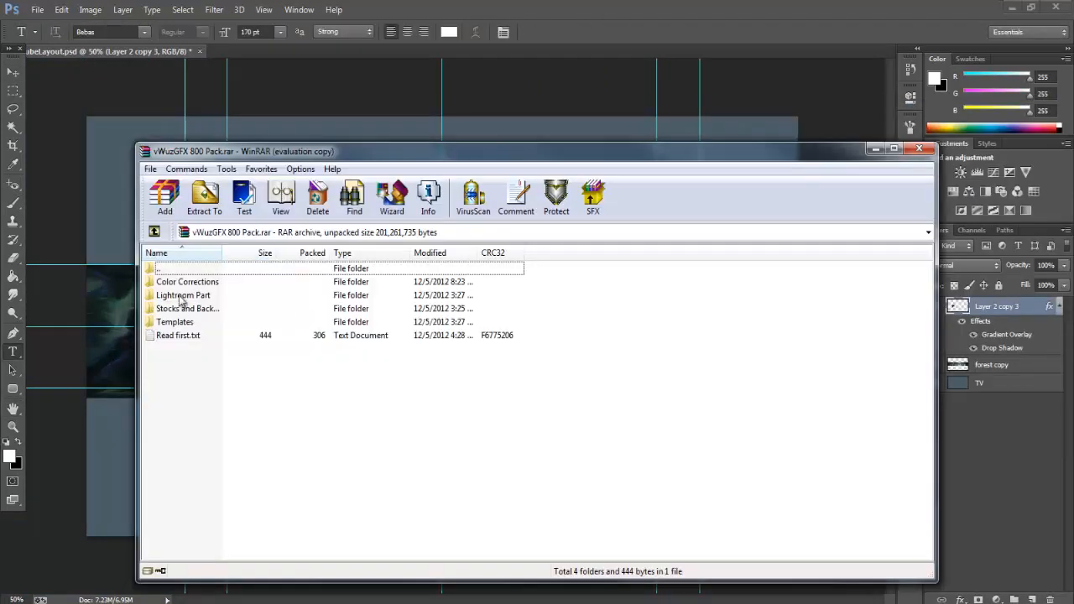
- Browse the stock folders inside the vWuzGFX 800 Pack archive in WinRAR
click(186, 308)
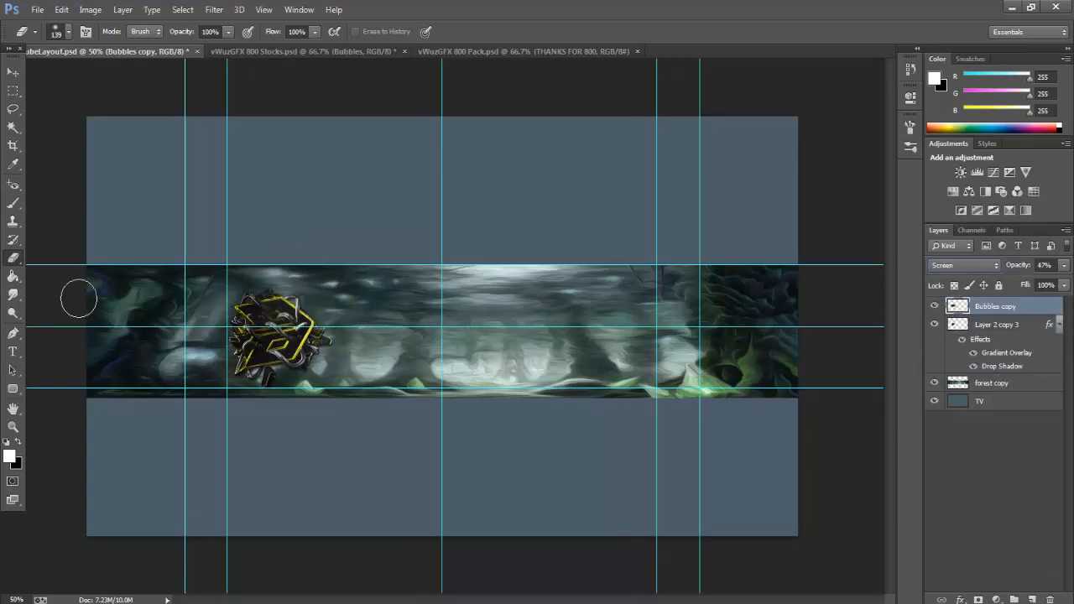
- Paste a concrete plate texture as an Overlay layer and start a text box on the right
click(302, 51)
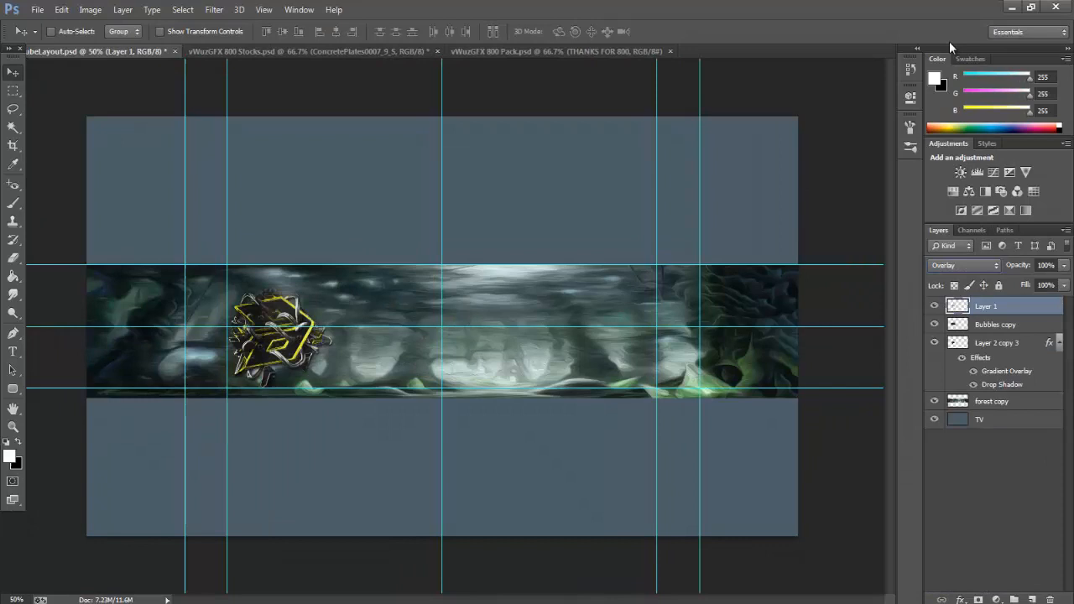
click(965, 266)
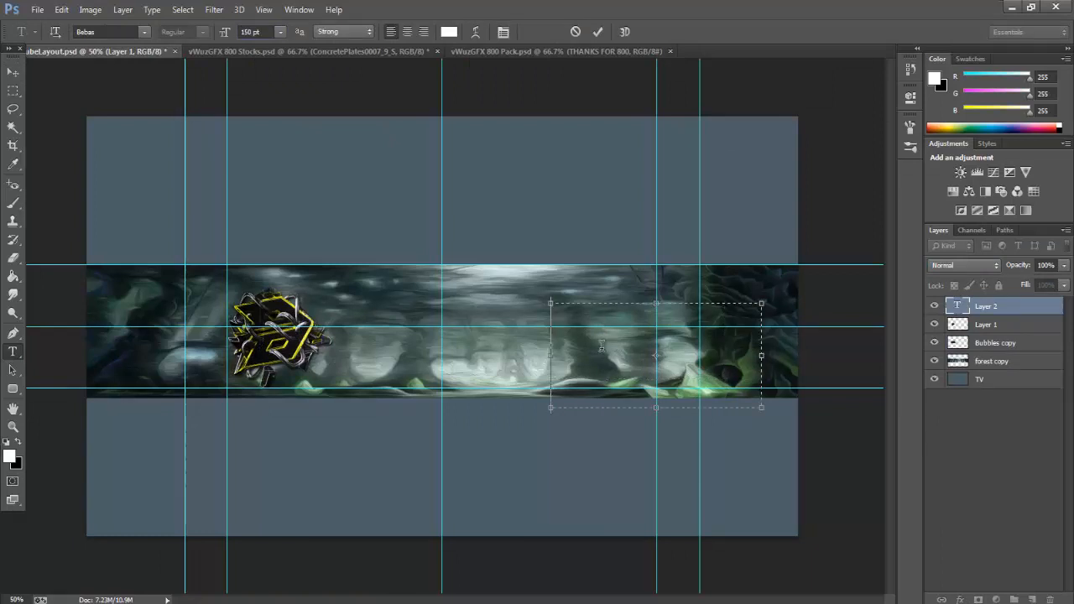
- Type the title DV8 and give it a decorative font from the font list
text(DV8)
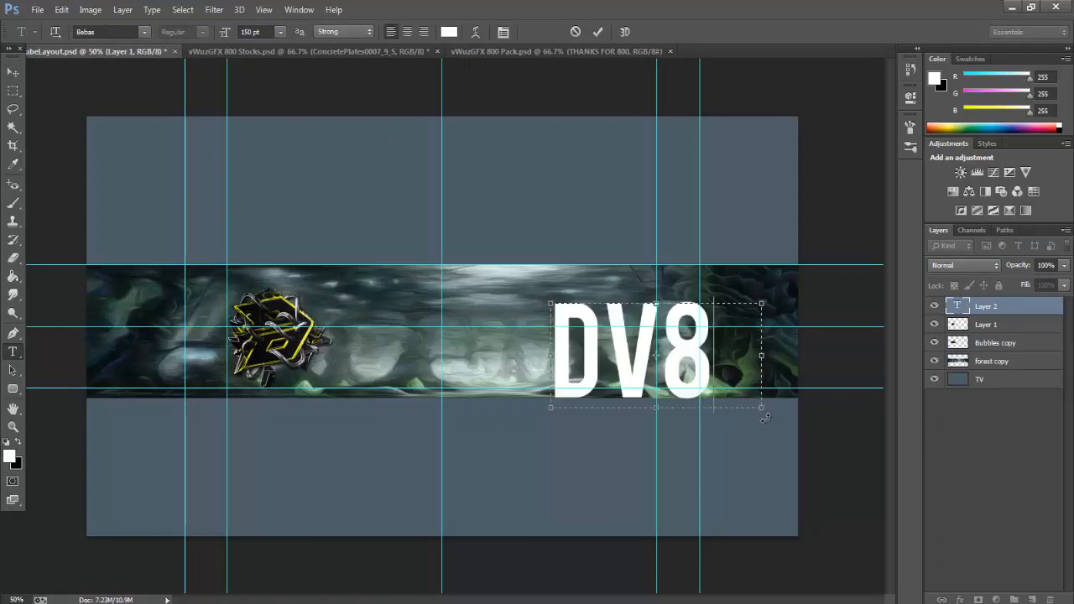
click(109, 32)
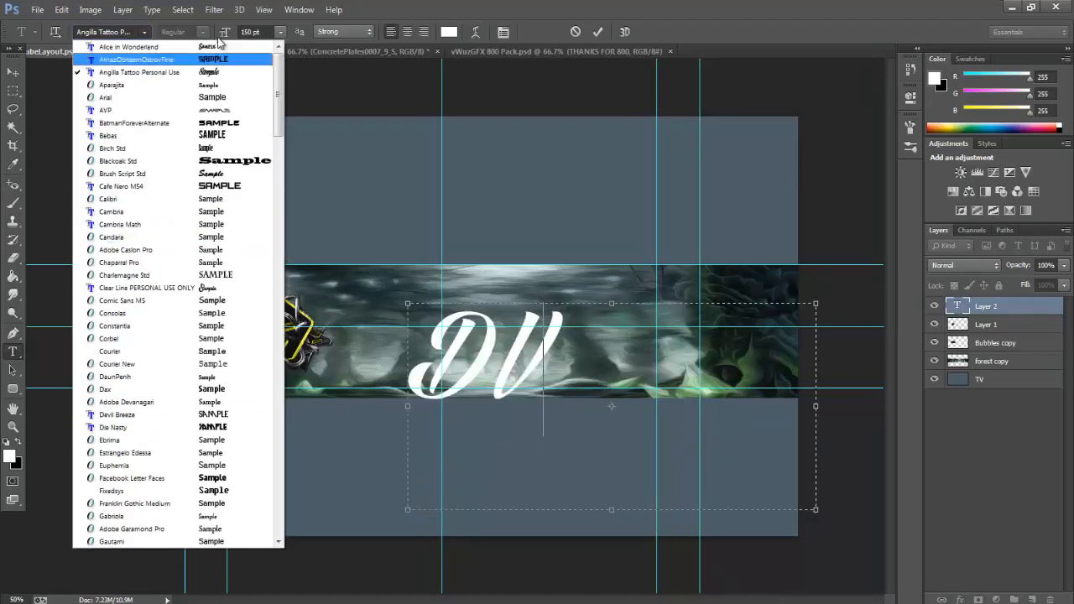
click(134, 59)
text(8)
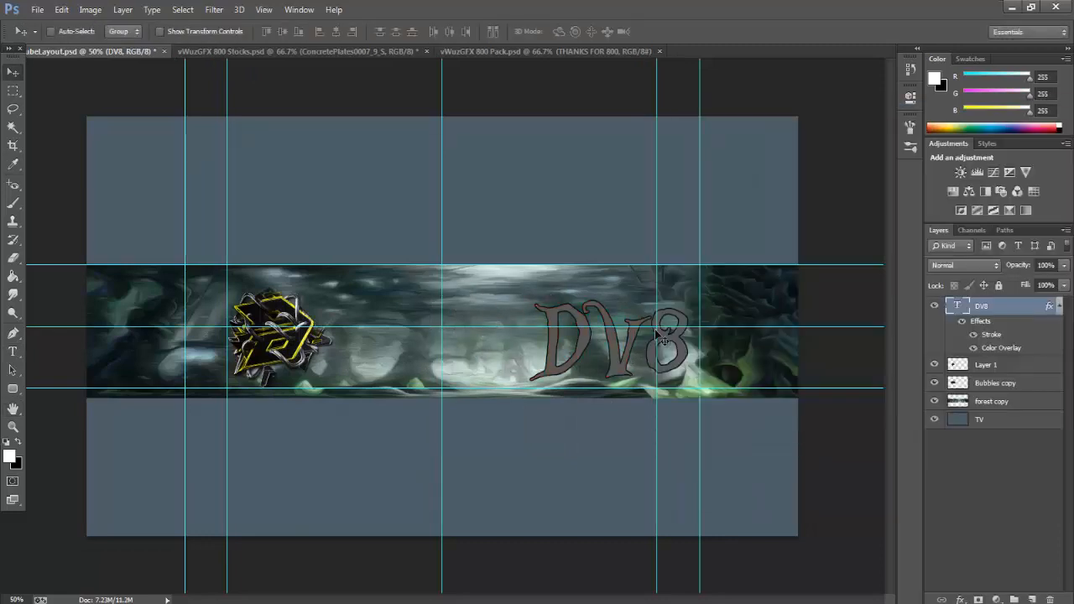
- Apply the Visa Designs CC colour group and move the bubbles layer in the stack
click(545, 51)
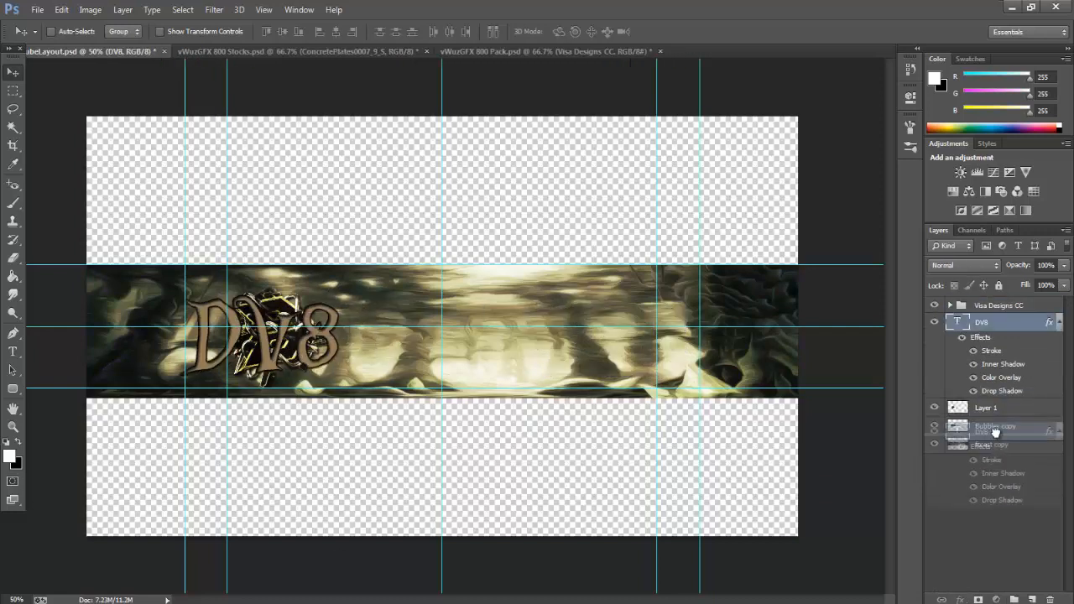
drag(264, 336, 692, 407)
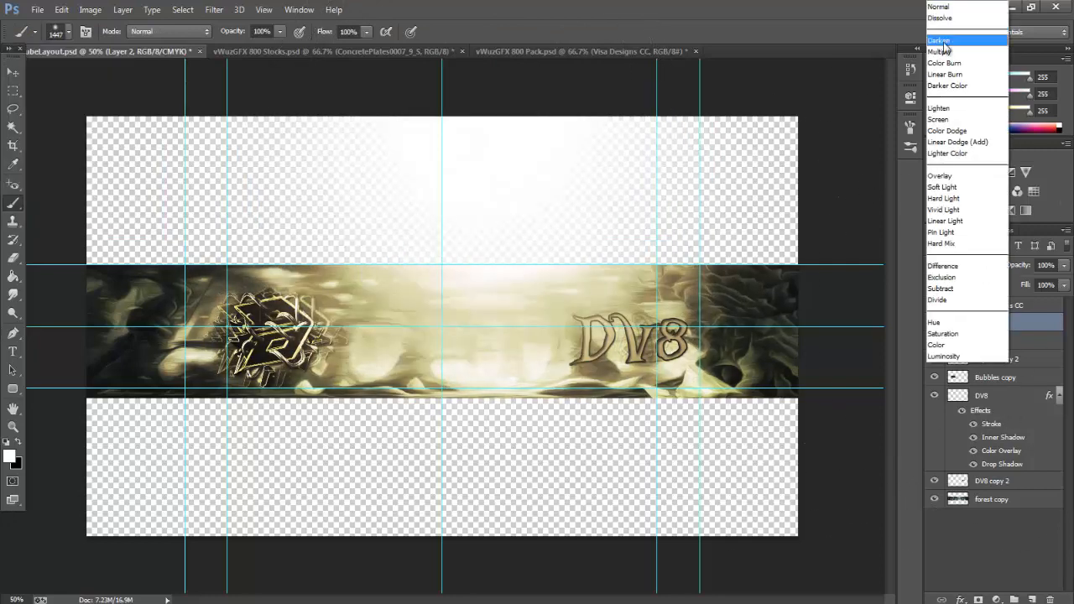
- Set the glow layer to Overlay, paste a particle render on Lighten, and add a shadow layer
click(939, 176)
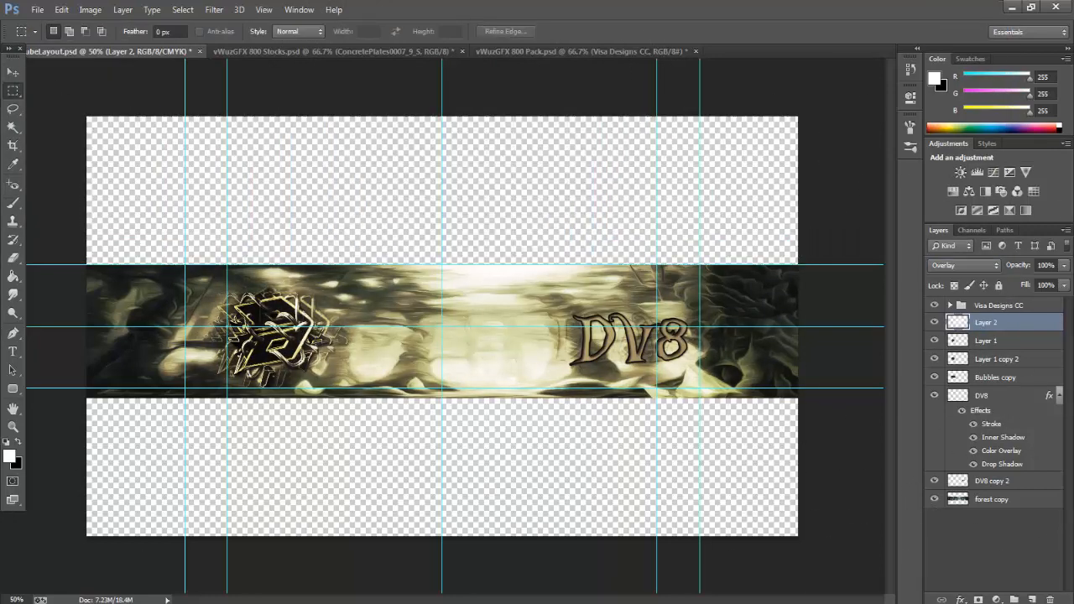
click(583, 51)
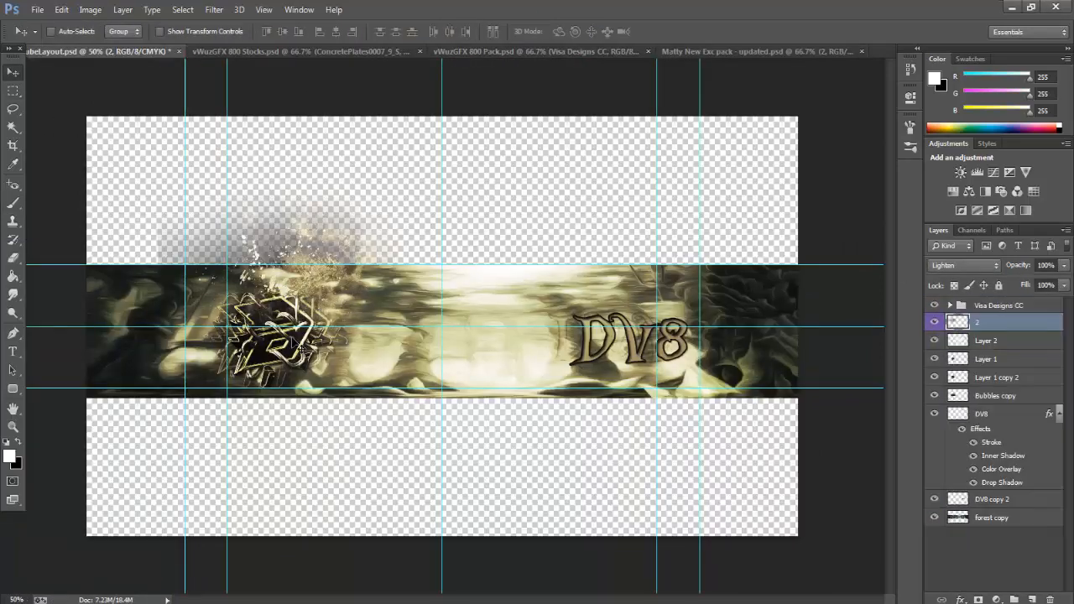
click(537, 52)
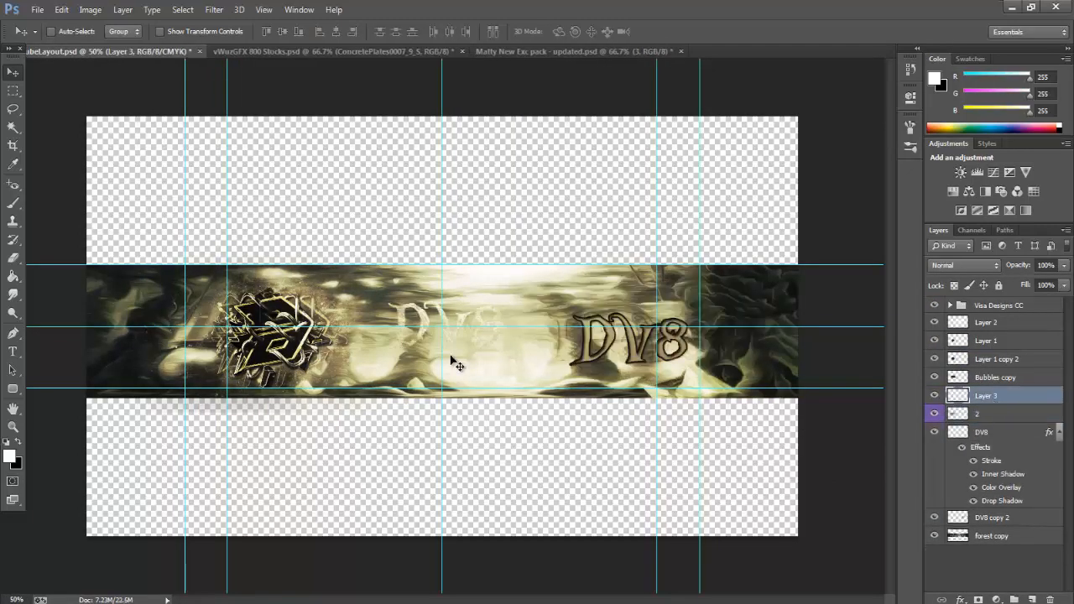
click(981, 431)
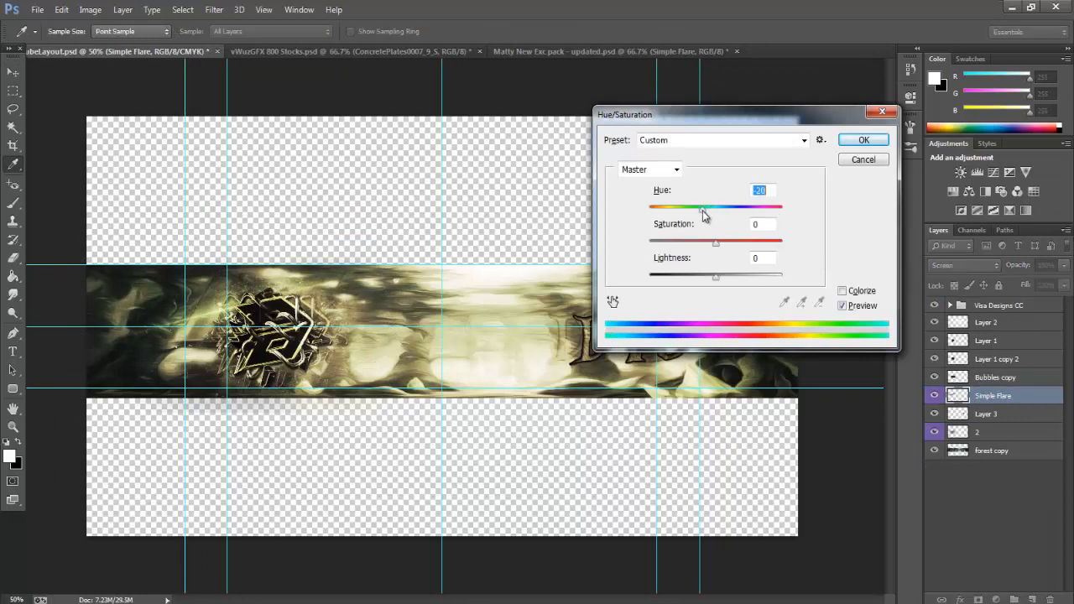
- Hue-shift the Simple Flare to gold, set it to Screen, and duplicate the flare copies
click(862, 140)
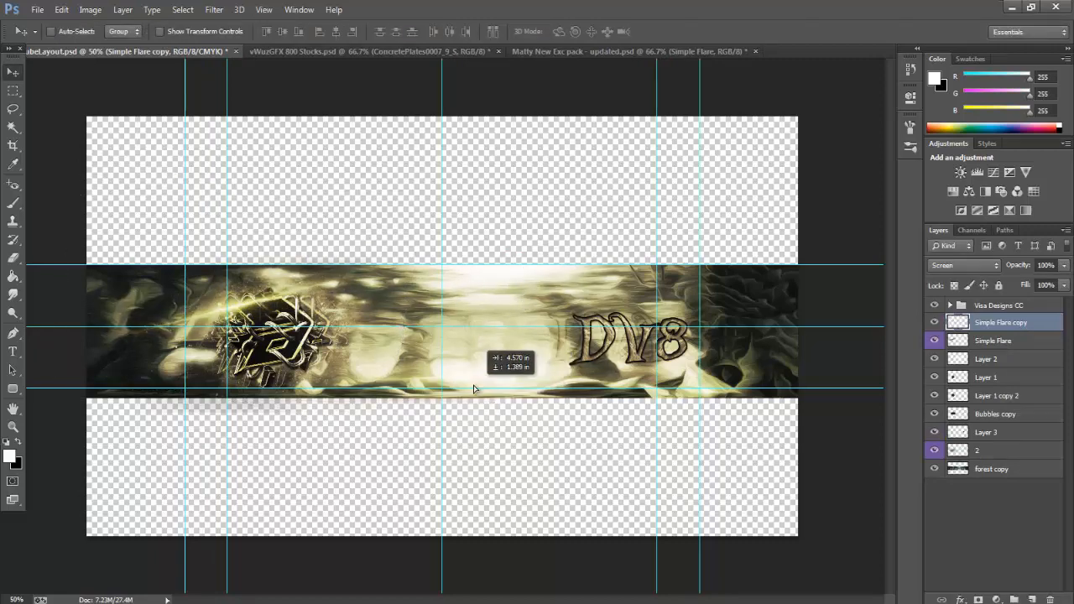
click(634, 51)
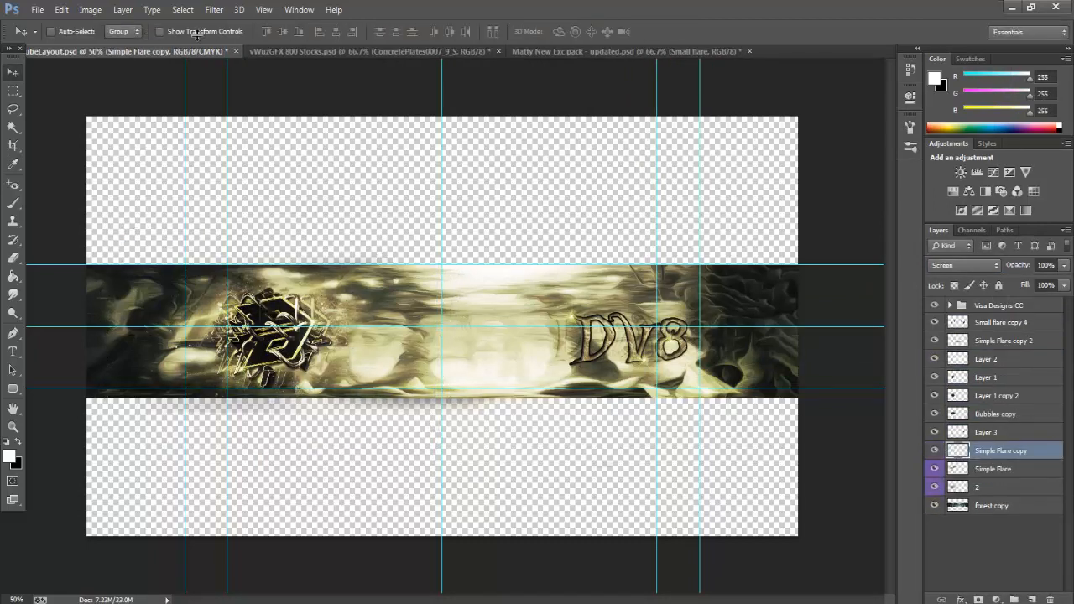
click(717, 51)
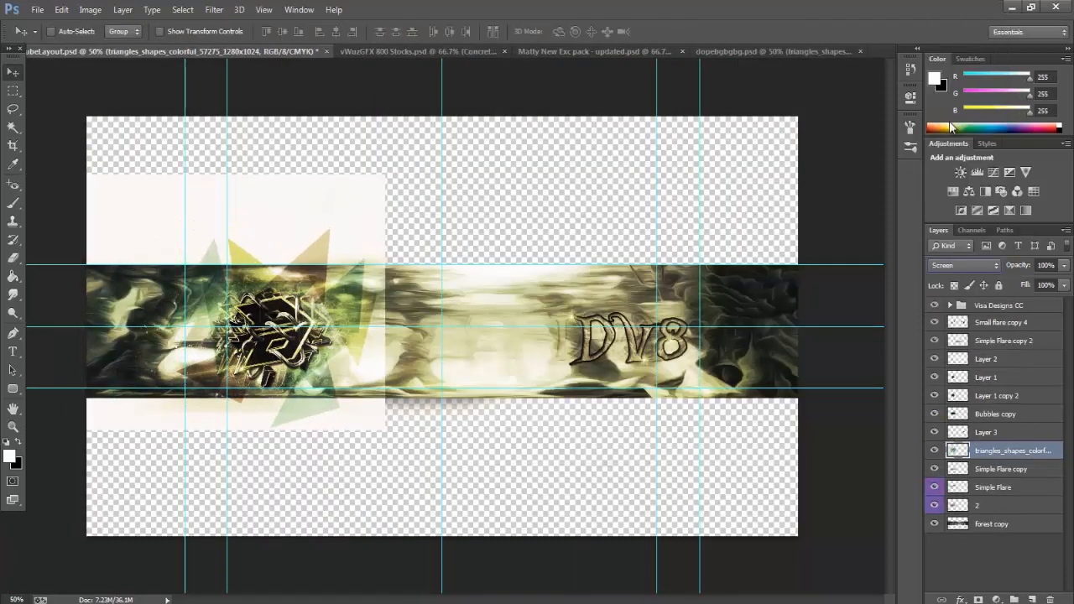
- Flip the duplicated Layer 5 render horizontally and blend the copy with Difference mode
click(962, 265)
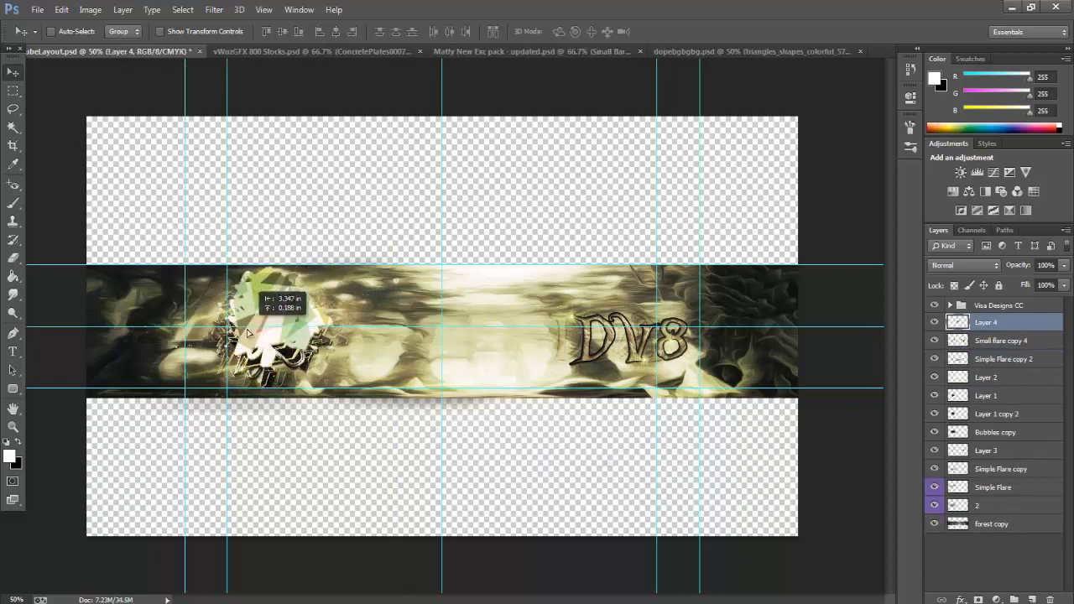
click(713, 51)
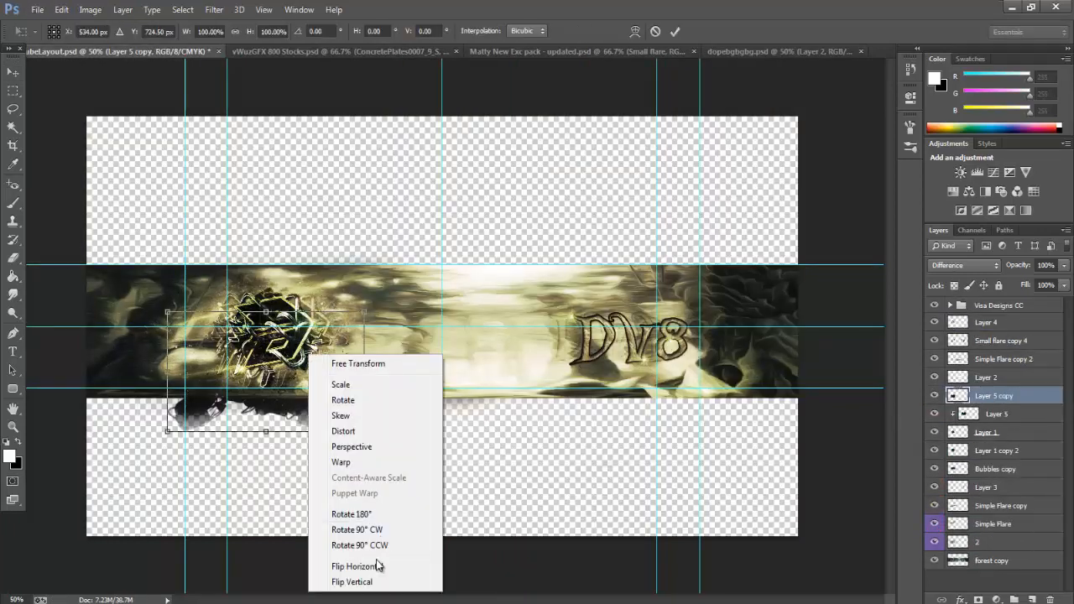
click(354, 566)
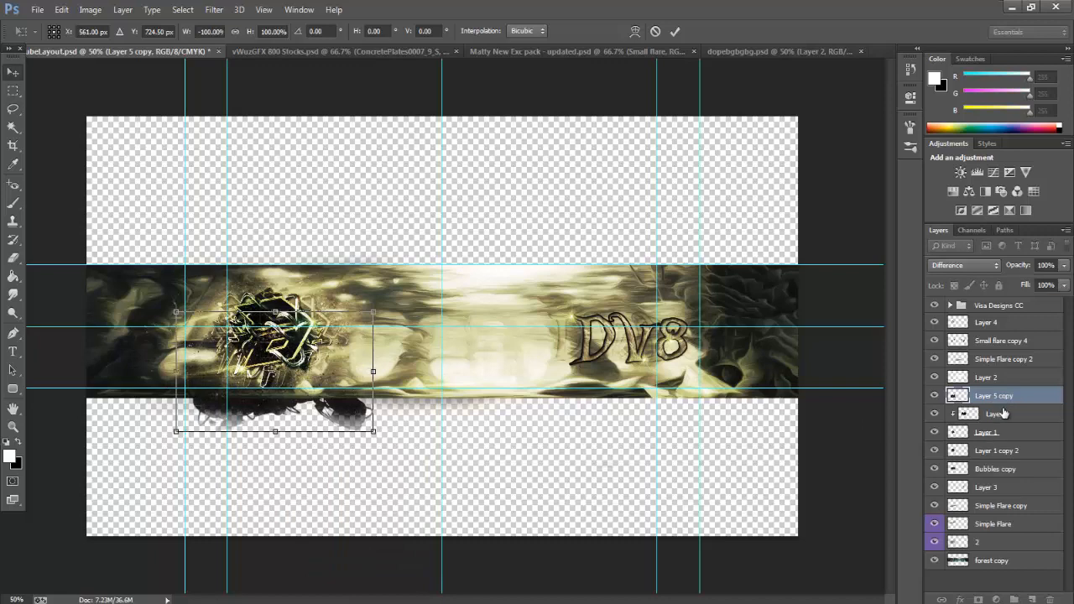
click(963, 264)
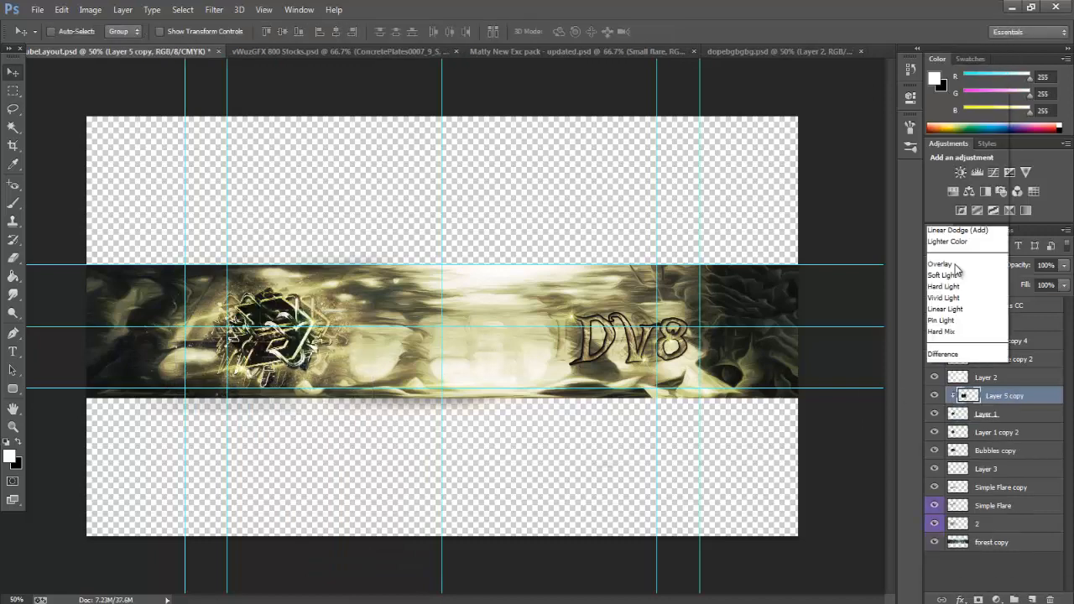